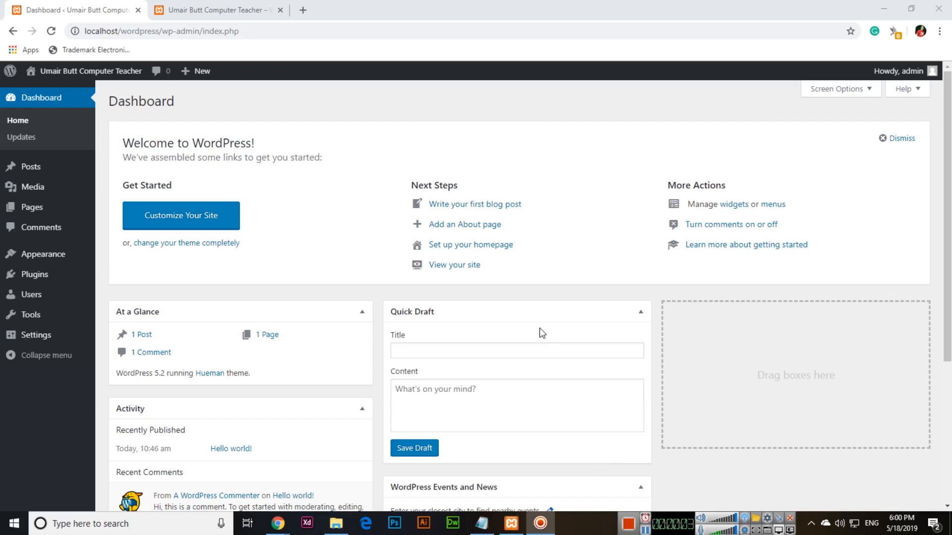
pyautogui.moveTo(559, 326)
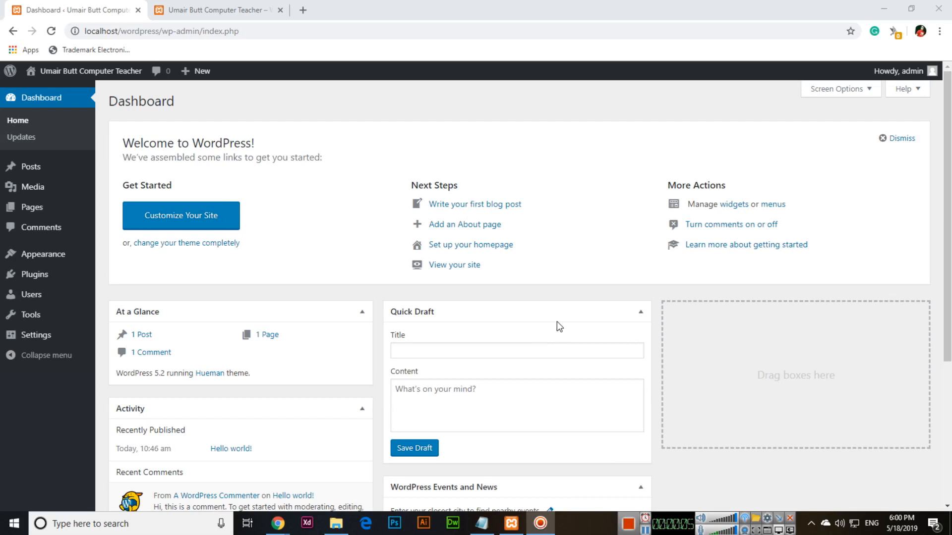
pyautogui.moveTo(33, 187)
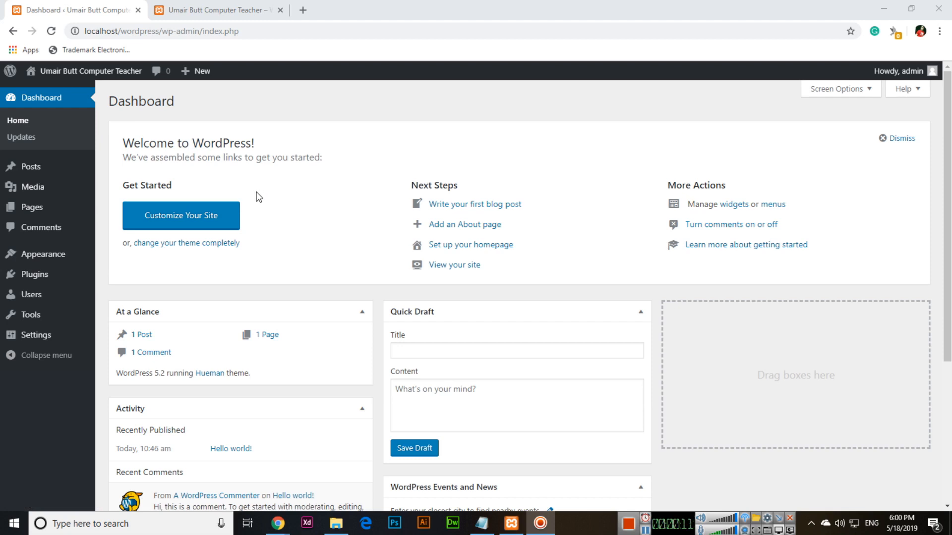
pyautogui.moveTo(179, 357)
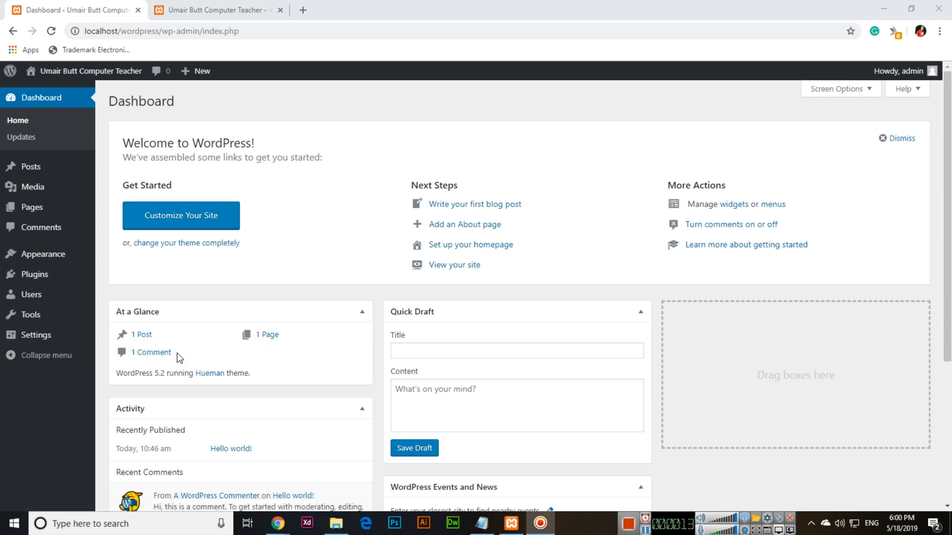
pyautogui.moveTo(227, 138)
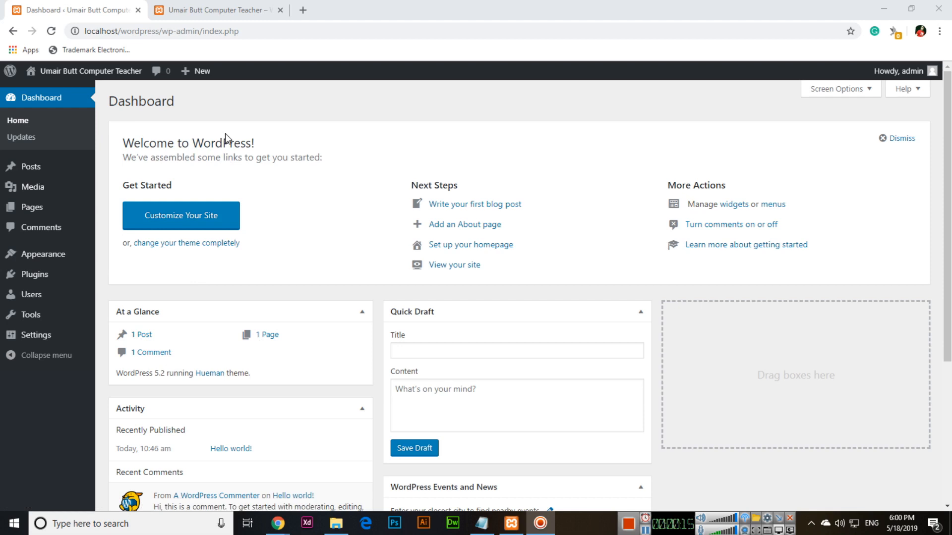
pyautogui.moveTo(31, 167)
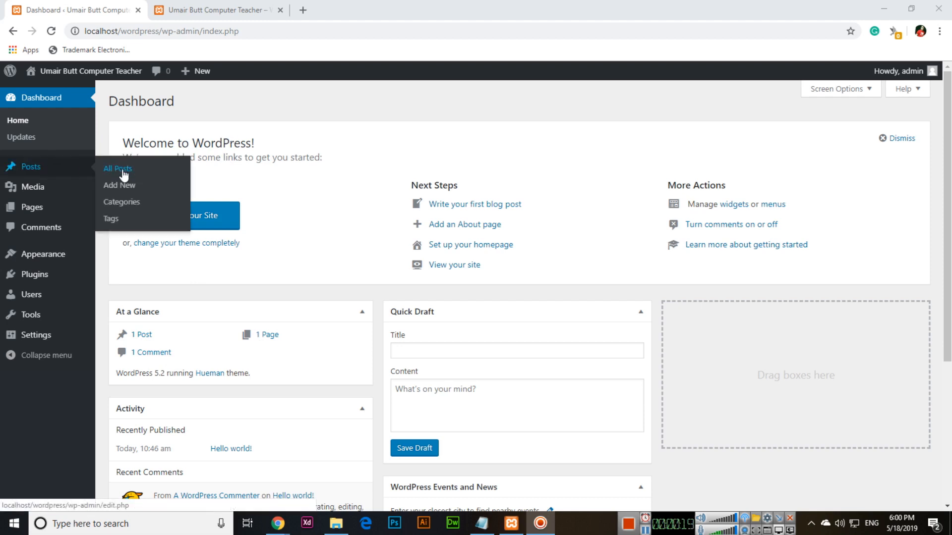
# - Open All Posts and confirm on the live site that Hello world! is the only post
pyautogui.click(117, 169)
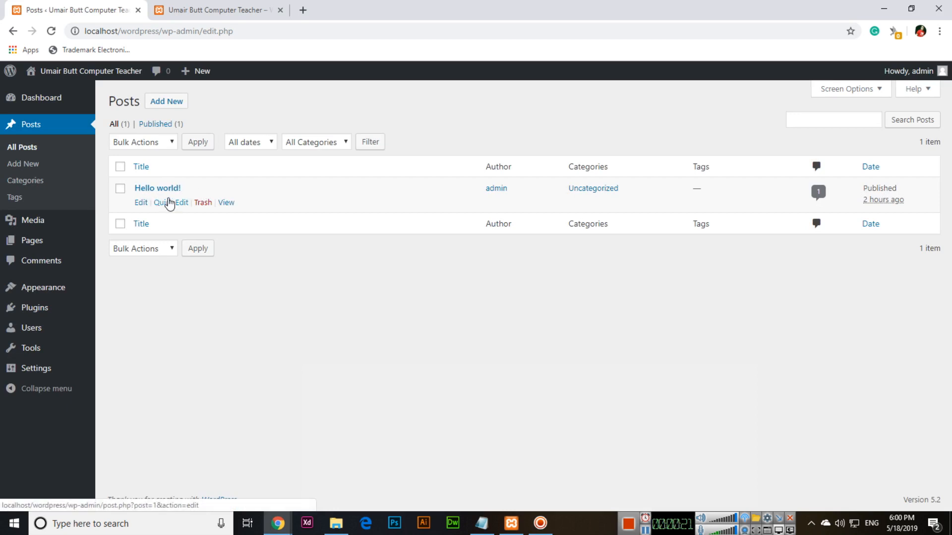
pyautogui.click(215, 10)
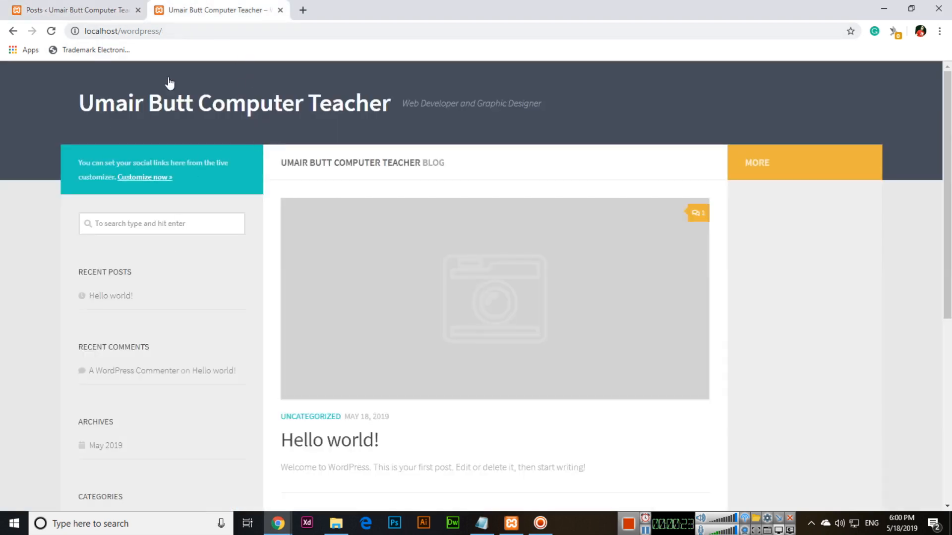
pyautogui.scroll(-3)
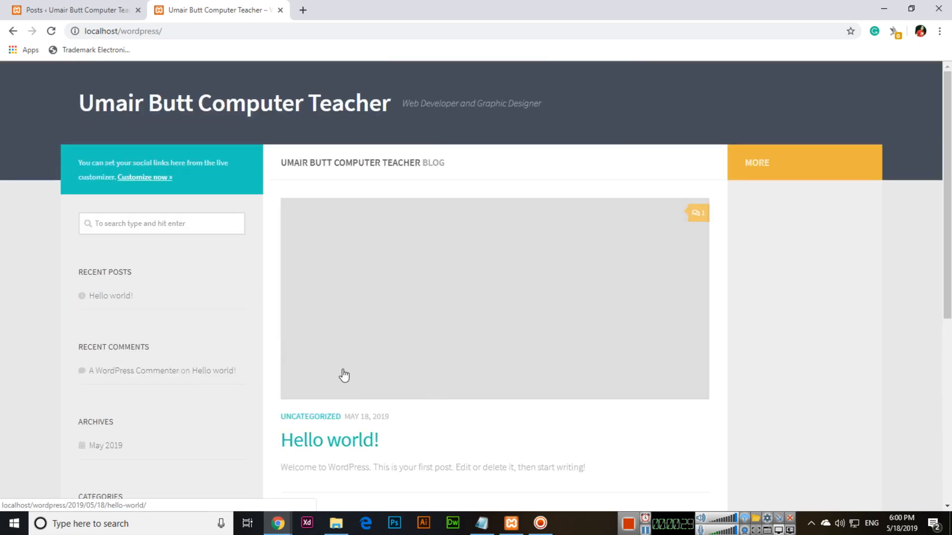
pyautogui.click(73, 10)
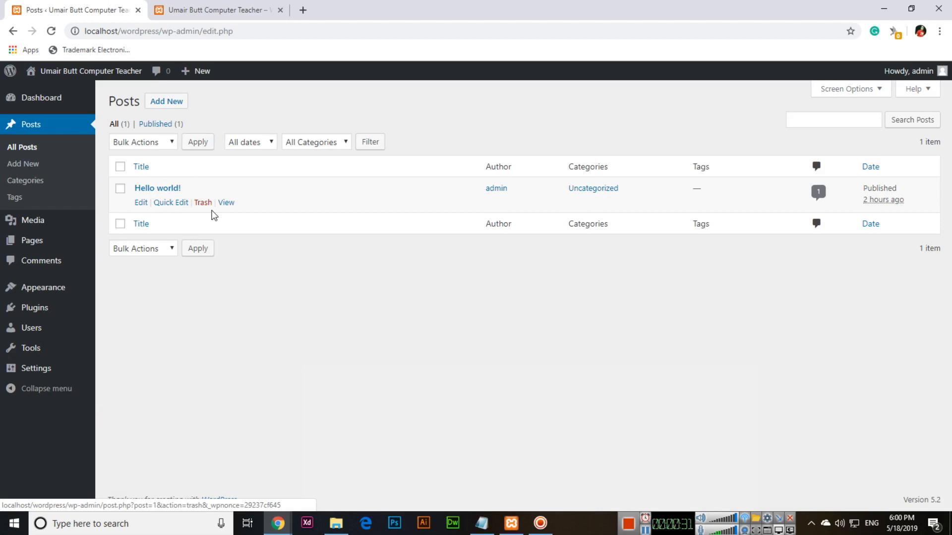
pyautogui.moveTo(157, 190)
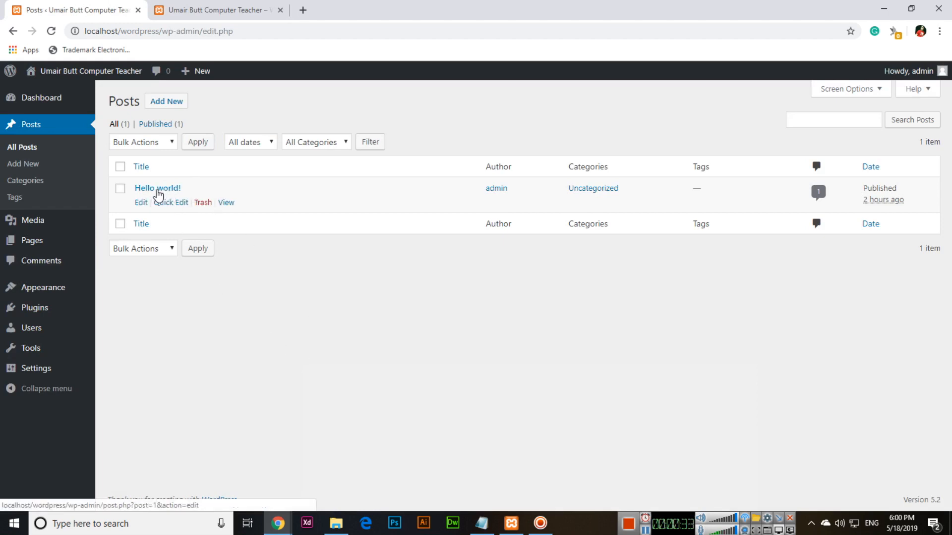
# - Trash the Hello world! post and reload the live site to check it
pyautogui.click(203, 202)
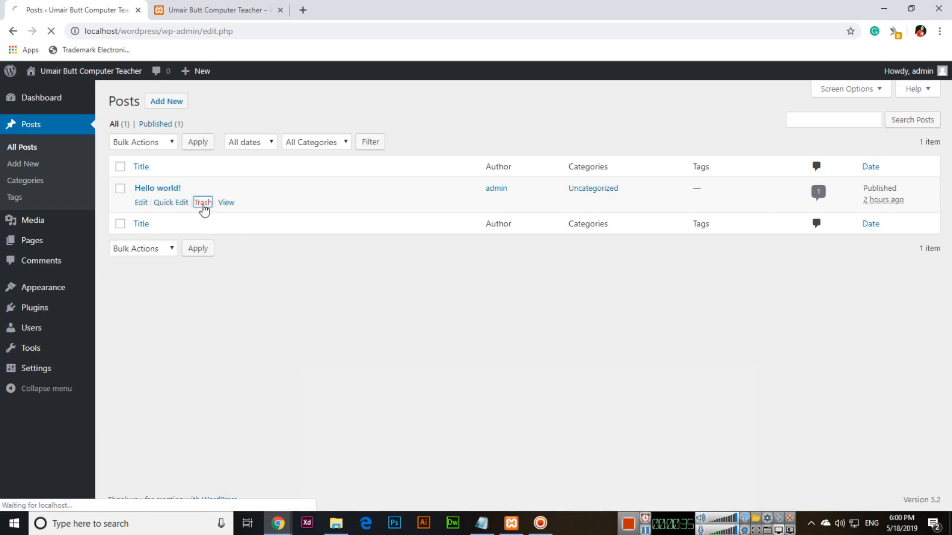
pyautogui.click(203, 202)
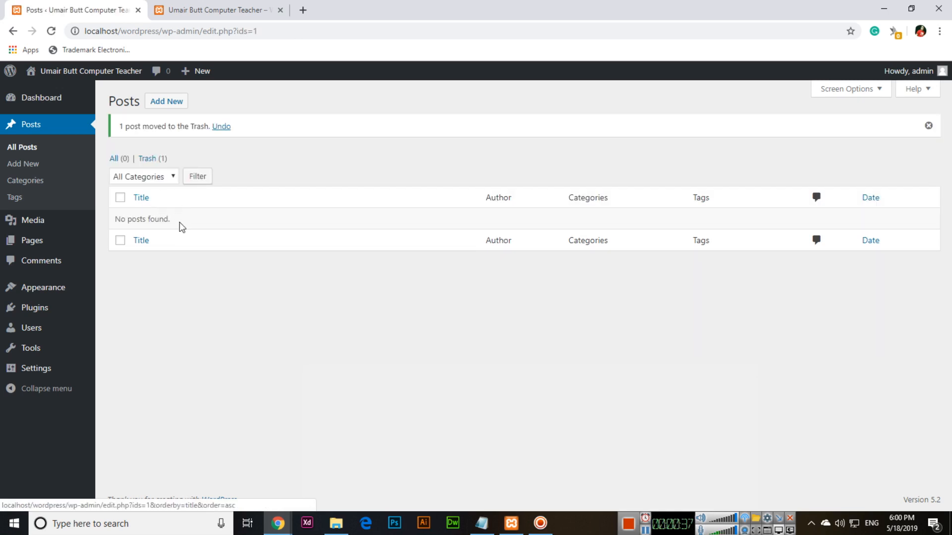
pyautogui.click(215, 10)
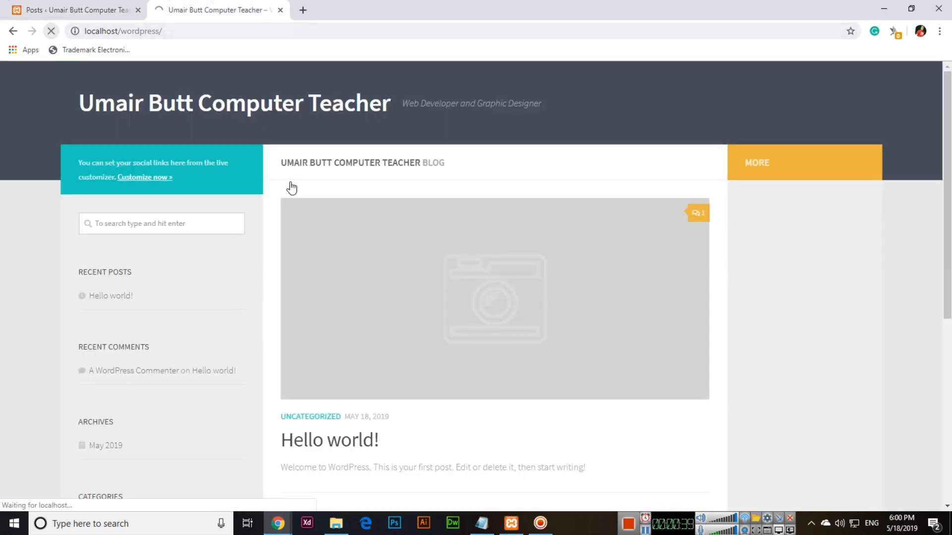
# - Permanently delete Hello world! from the posts Trash
pyautogui.click(52, 31)
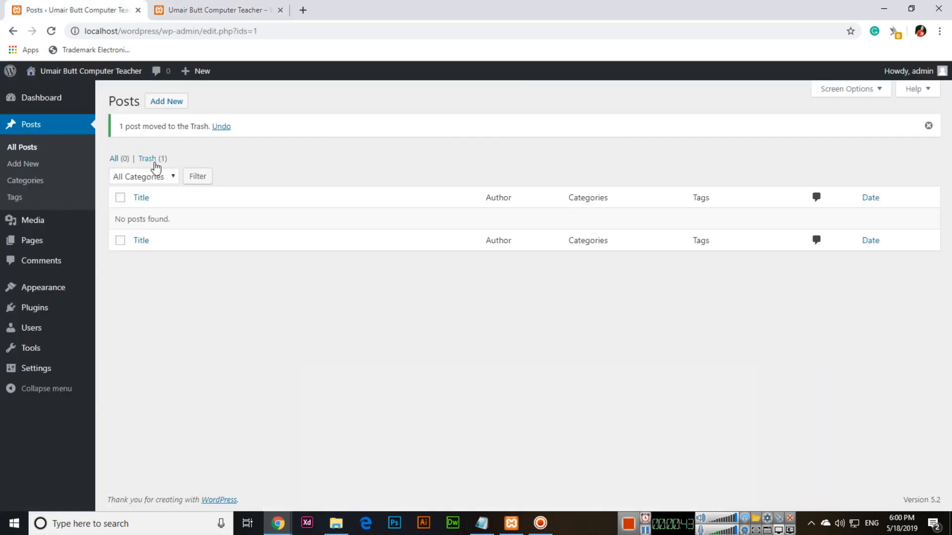
pyautogui.click(146, 159)
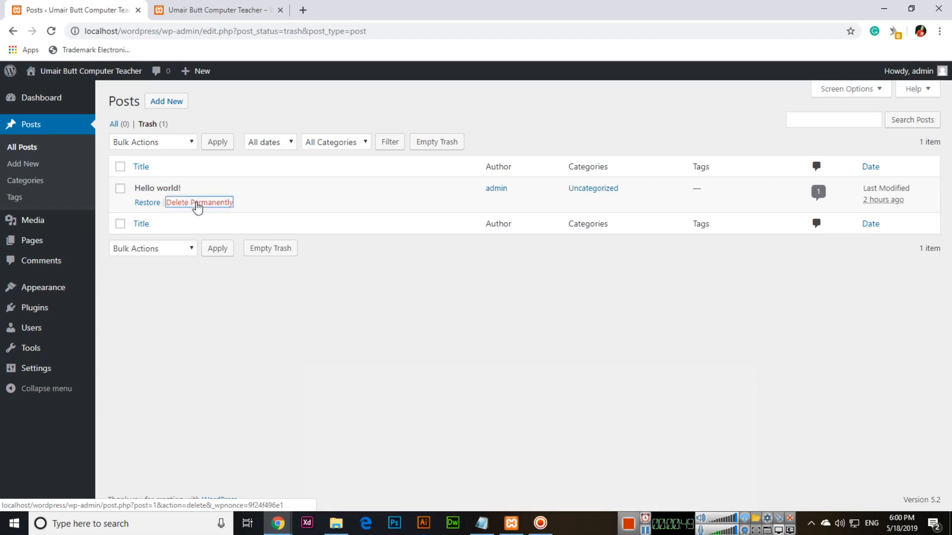
pyautogui.click(199, 202)
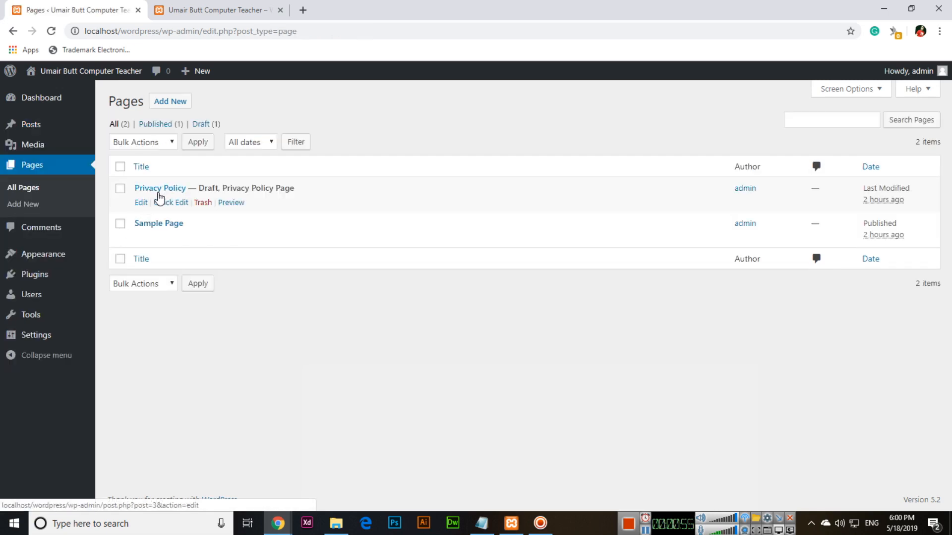
# - Open Sample Page in a new tab, trash it, verify on the site, then trash Privacy Policy
pyautogui.rightClick(225, 238)
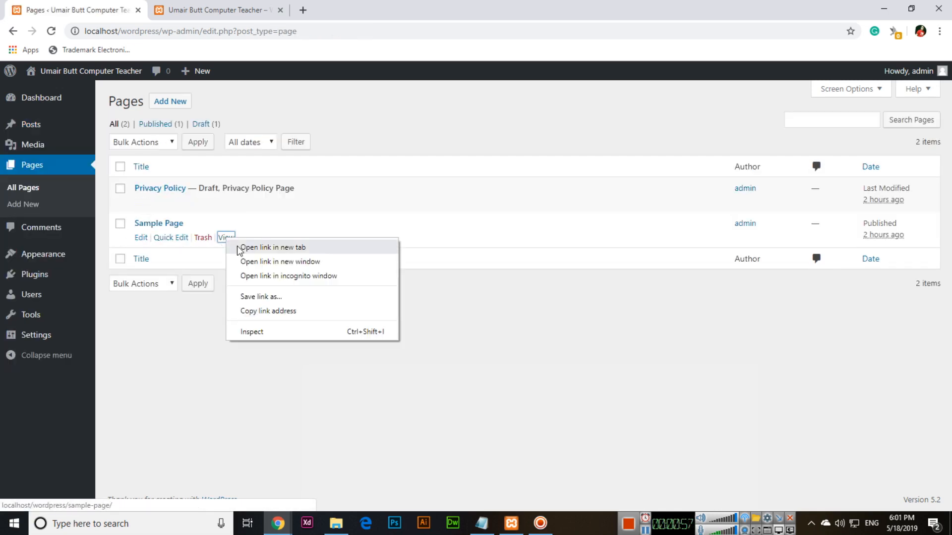
pyautogui.click(272, 247)
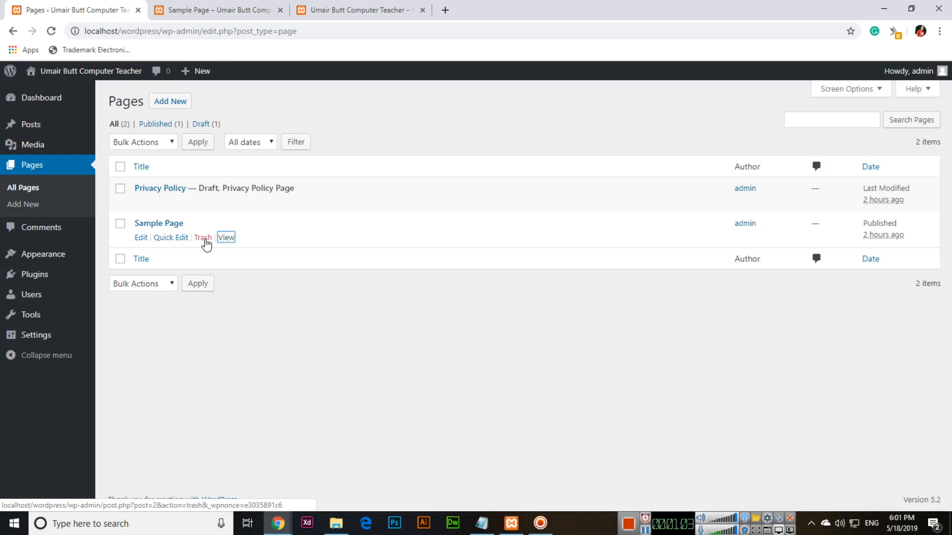
pyautogui.click(203, 237)
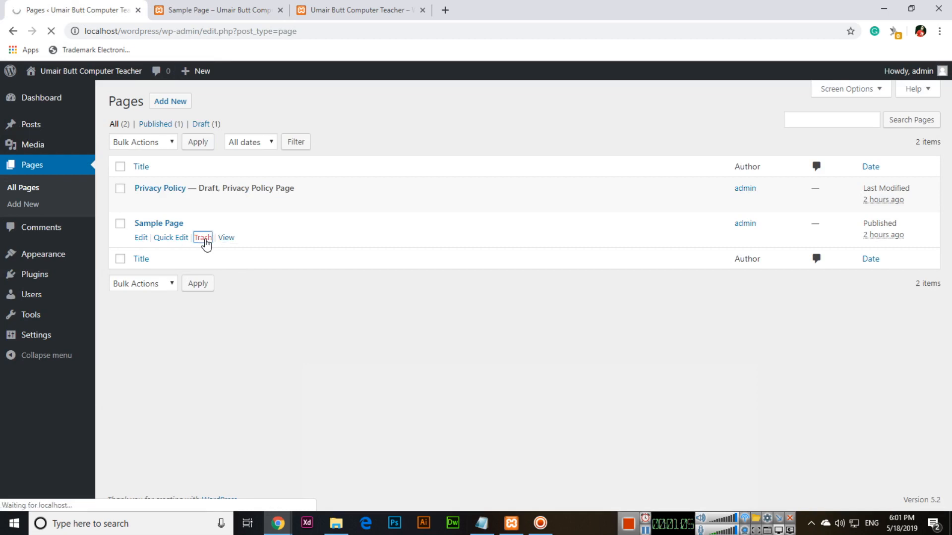
pyautogui.click(219, 10)
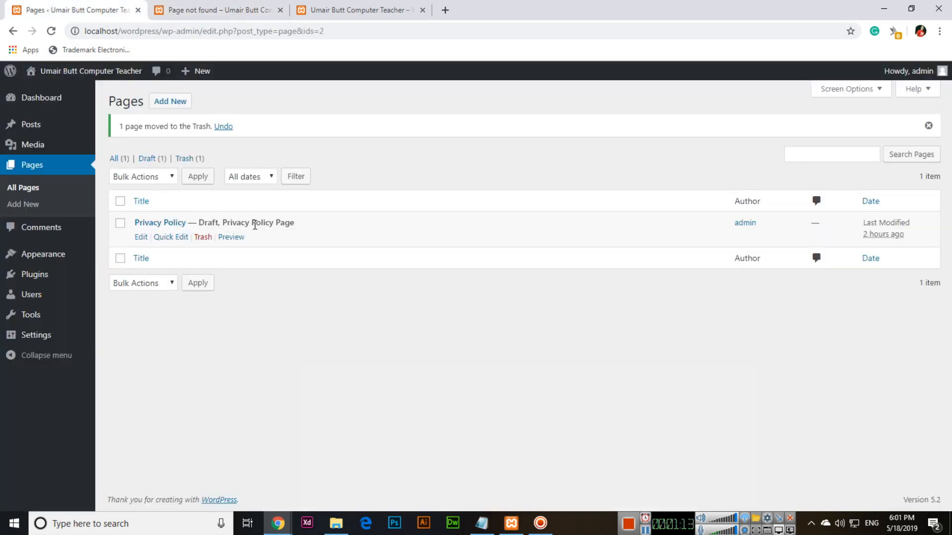
pyautogui.click(203, 241)
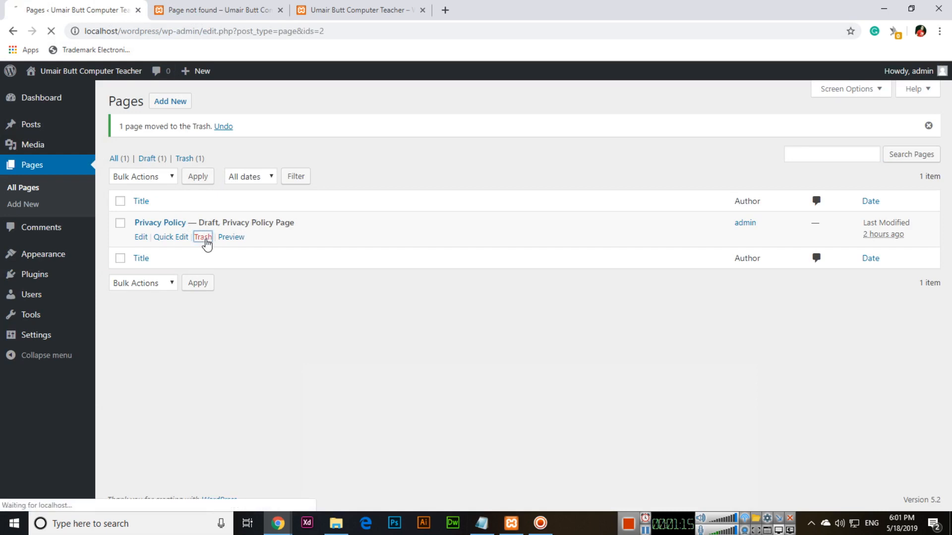
# - Bulk-delete Privacy Policy and Sample Page permanently from the pages Trash
pyautogui.click(203, 237)
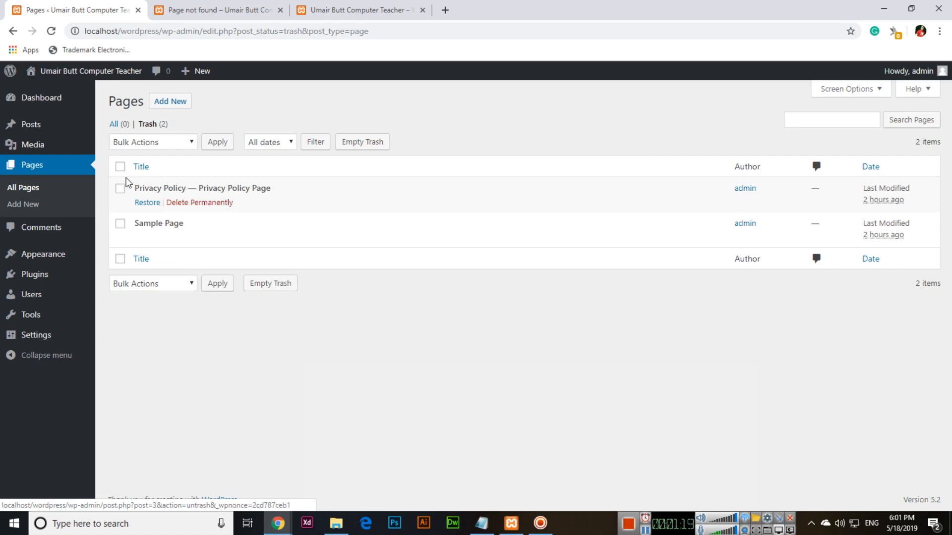
pyautogui.click(217, 143)
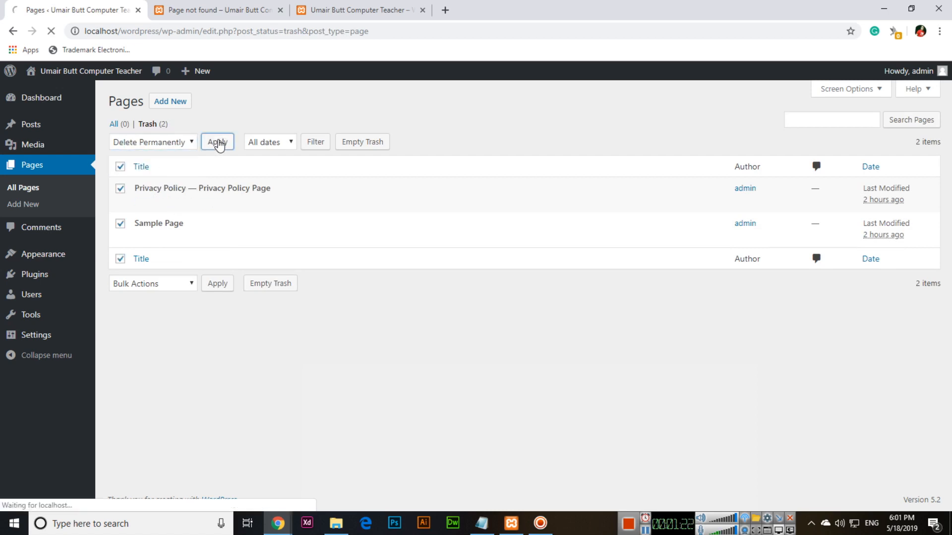
pyautogui.click(217, 141)
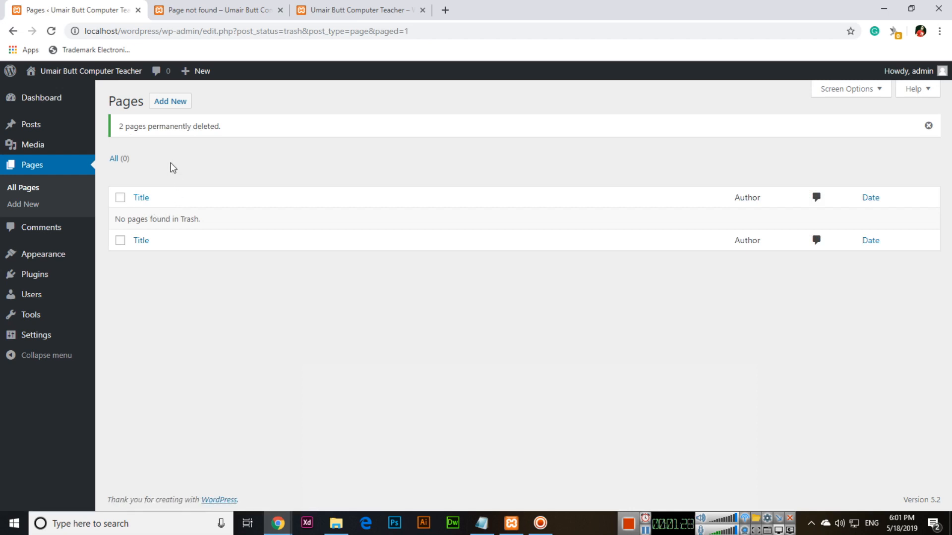
pyautogui.moveTo(162, 172)
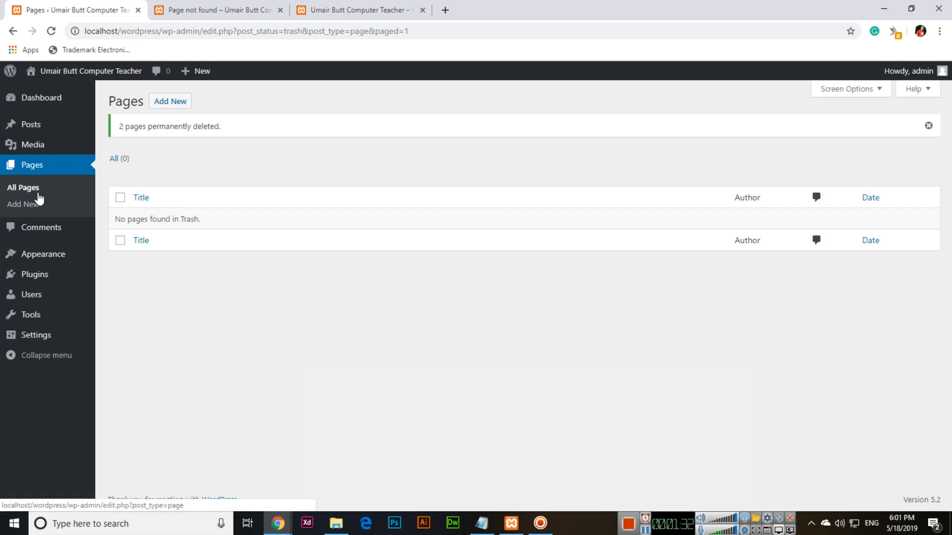
pyautogui.moveTo(33, 144)
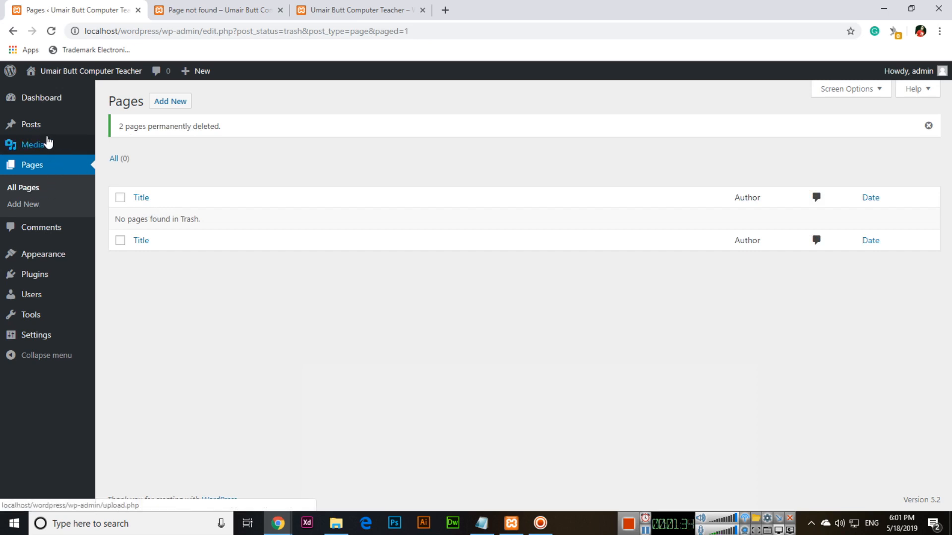
pyautogui.moveTo(31, 124)
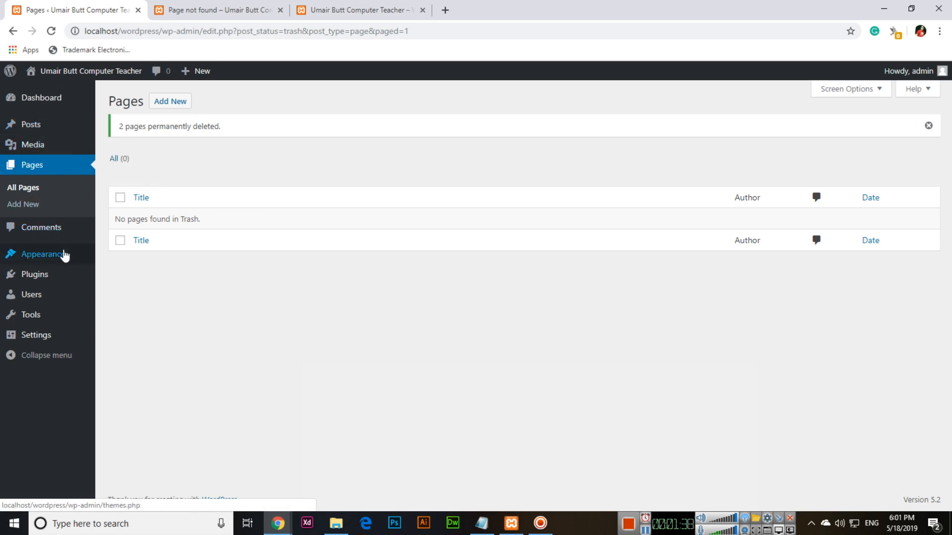
pyautogui.moveTo(31, 125)
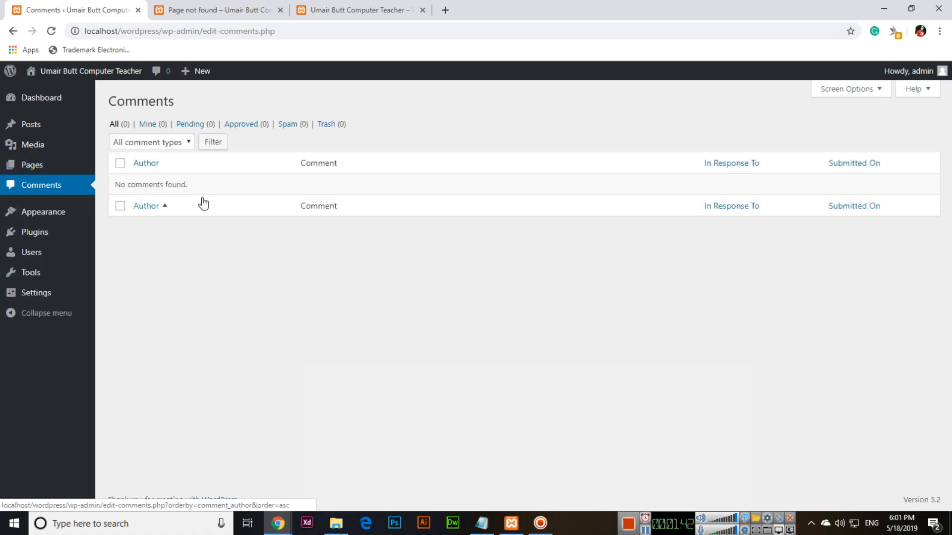
# - Return to the Dashboard after verifying the Comments list is empty
pyautogui.click(41, 97)
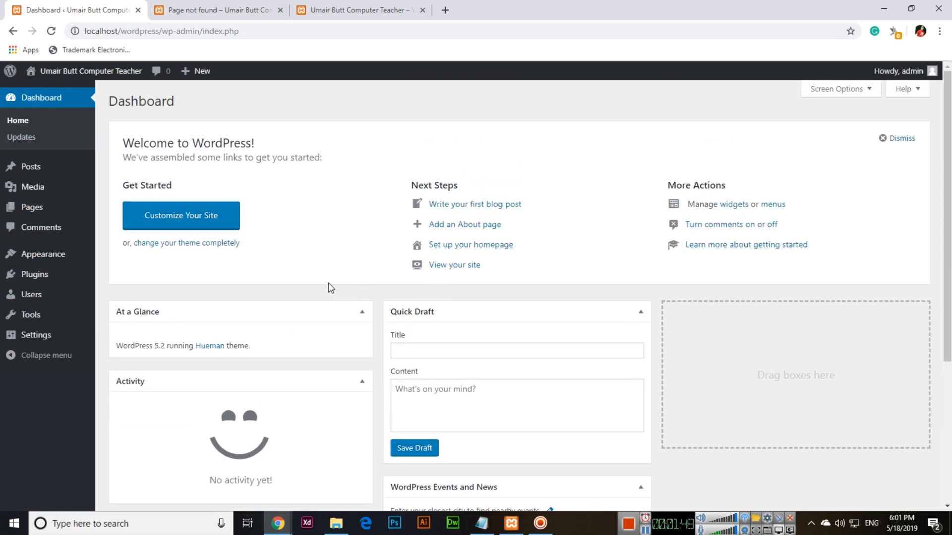
pyautogui.moveTo(327, 287)
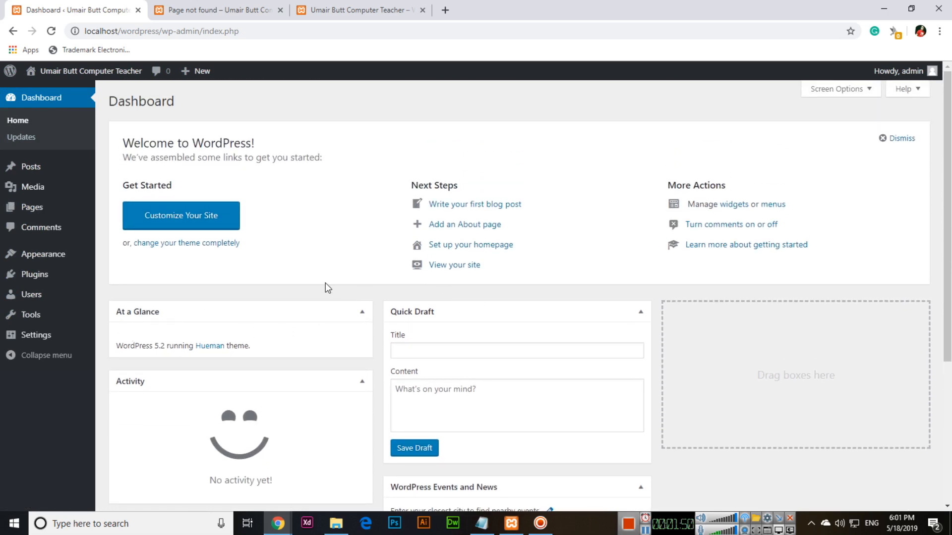